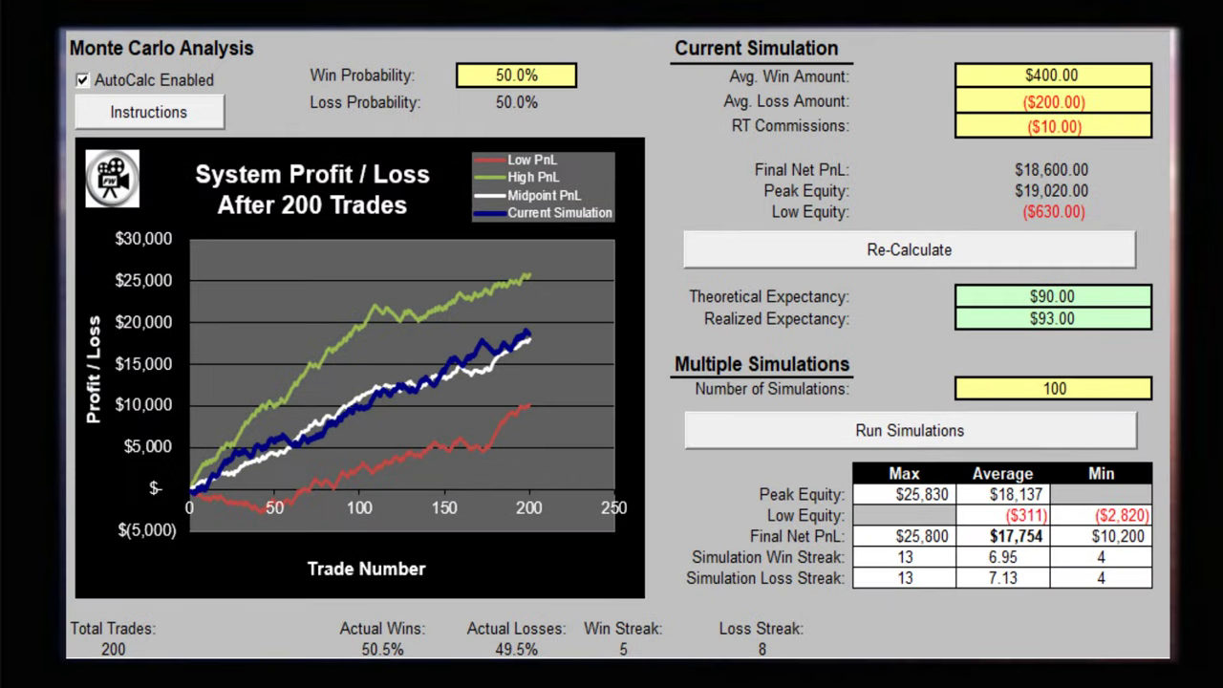
mouse_move(468, 53)
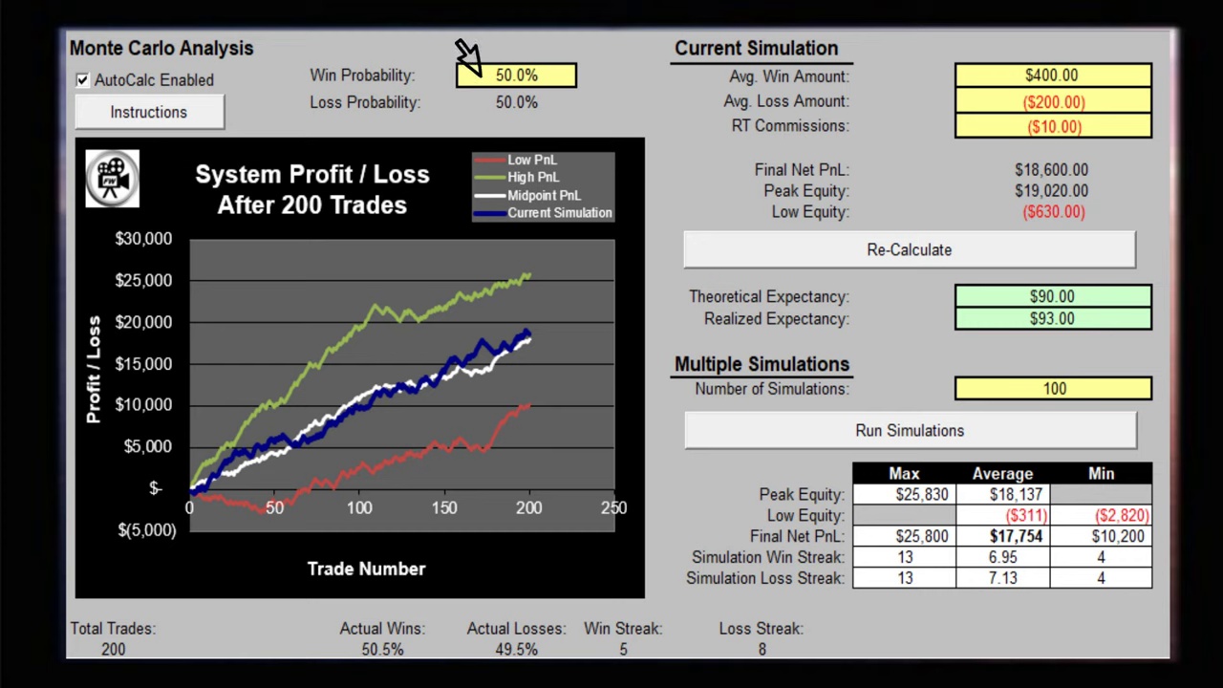
mouse_move(940, 99)
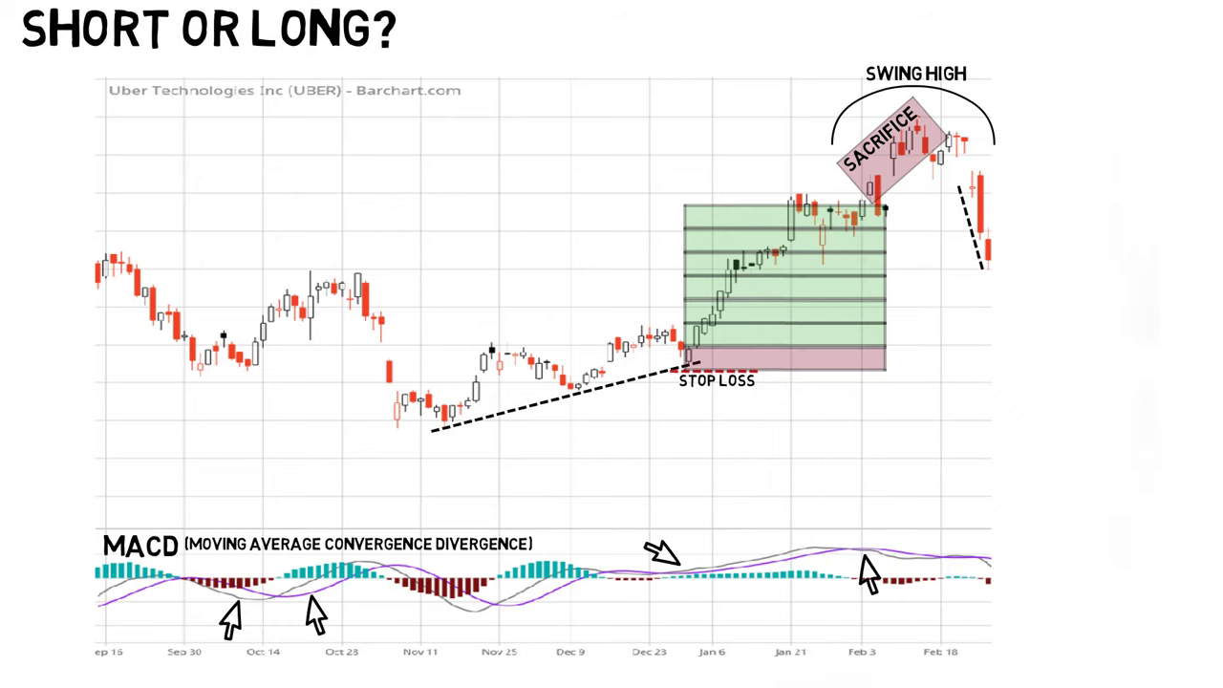
mouse_move(990, 588)
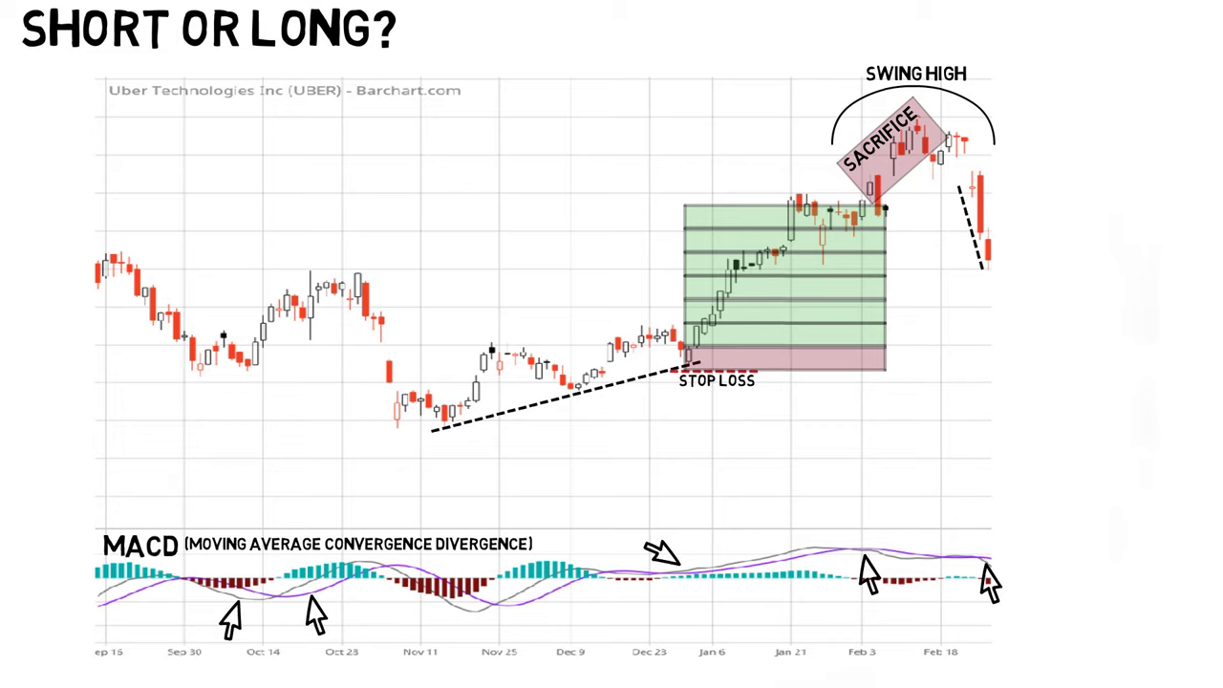